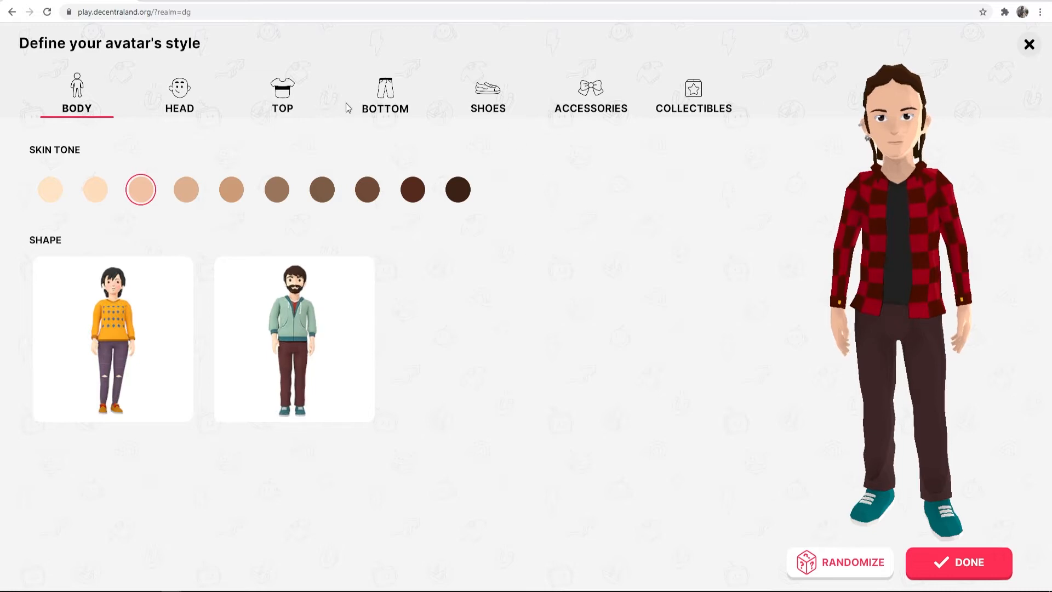
Exit the Decentraland avatar style editor and land on the google.com homepage.
click(385, 93)
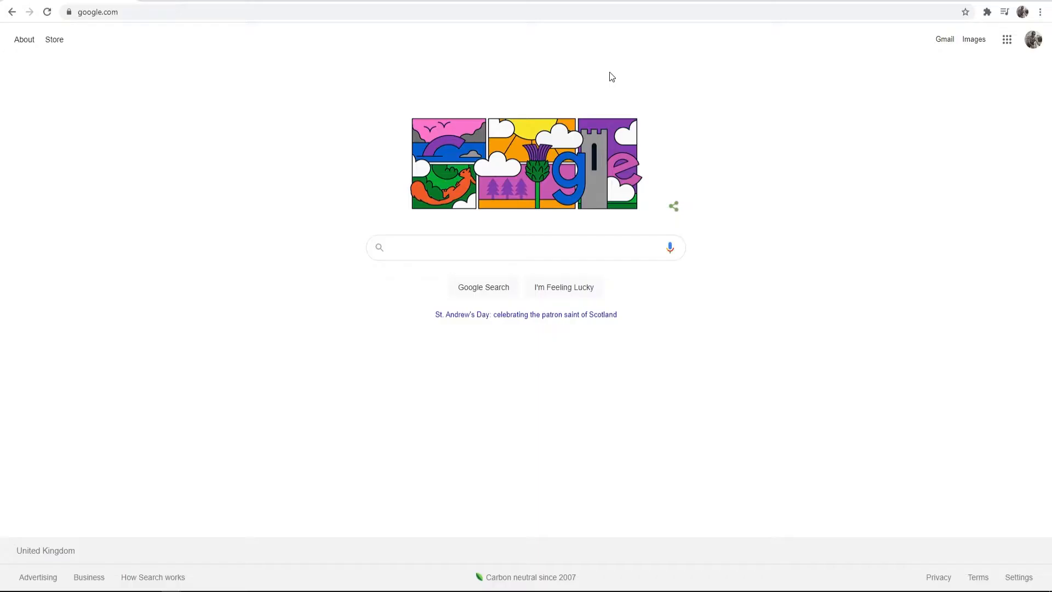
Search Google for 'decentraland' and open the 'Welcome to Decentraland' result.
click(526, 247)
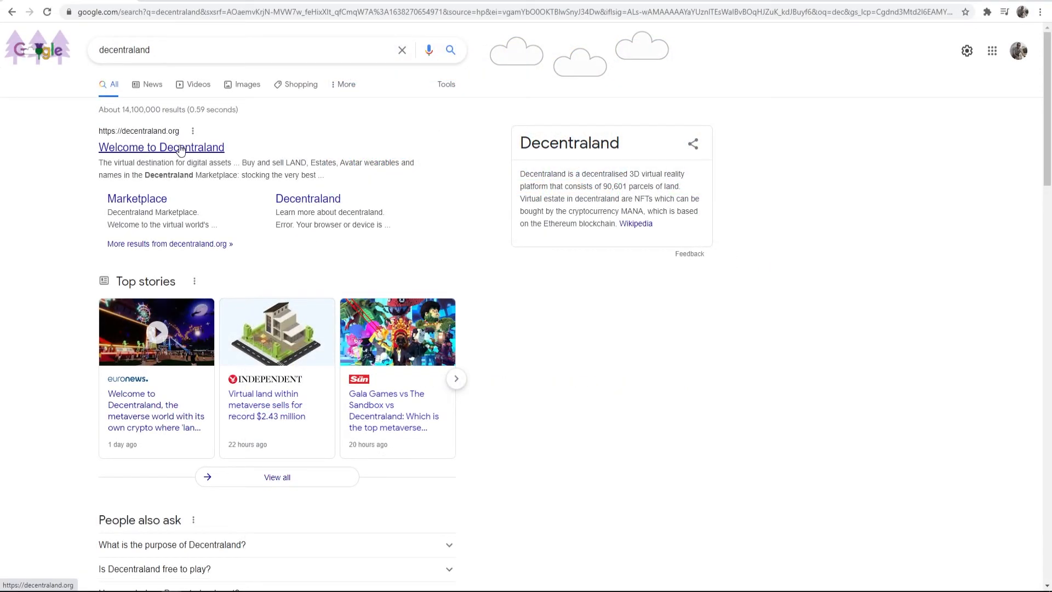
click(161, 147)
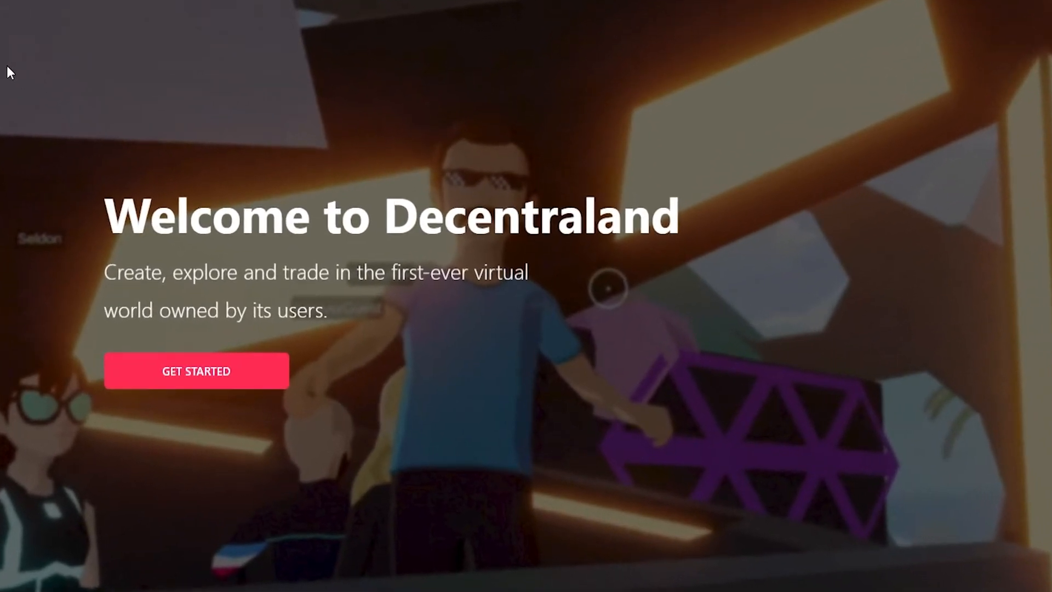
Start Decentraland sign-in with a wallet, showing MetaMask, Fortmatic and WalletConnect options.
click(196, 371)
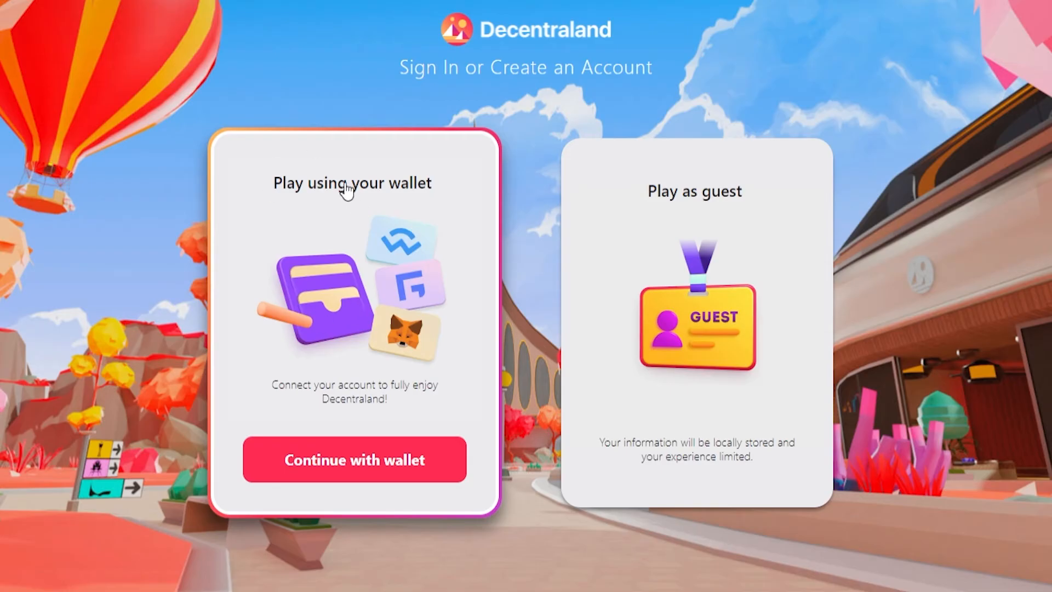
mouse_move(371, 463)
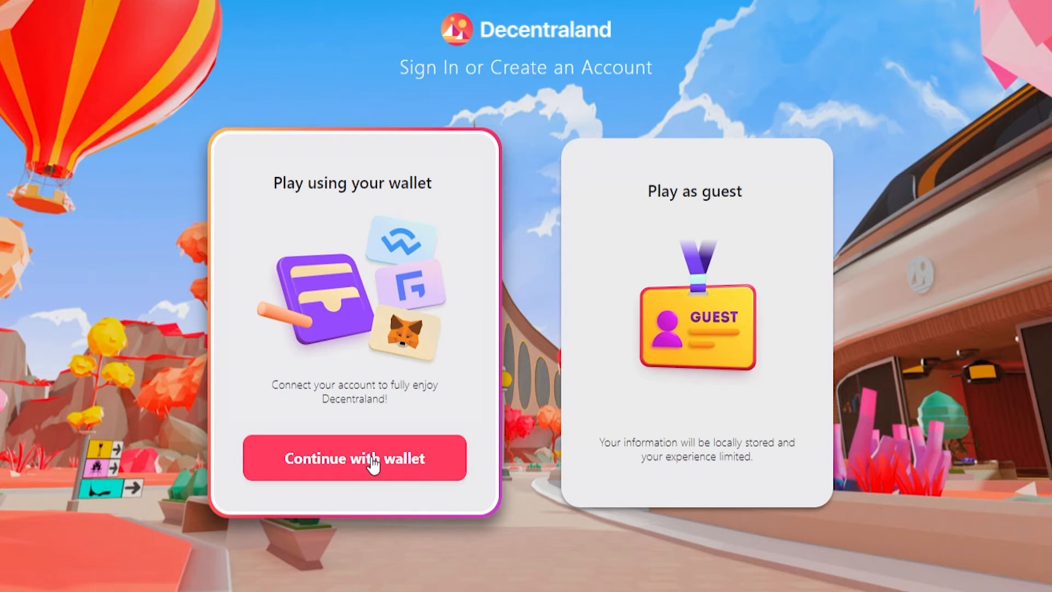
click(353, 458)
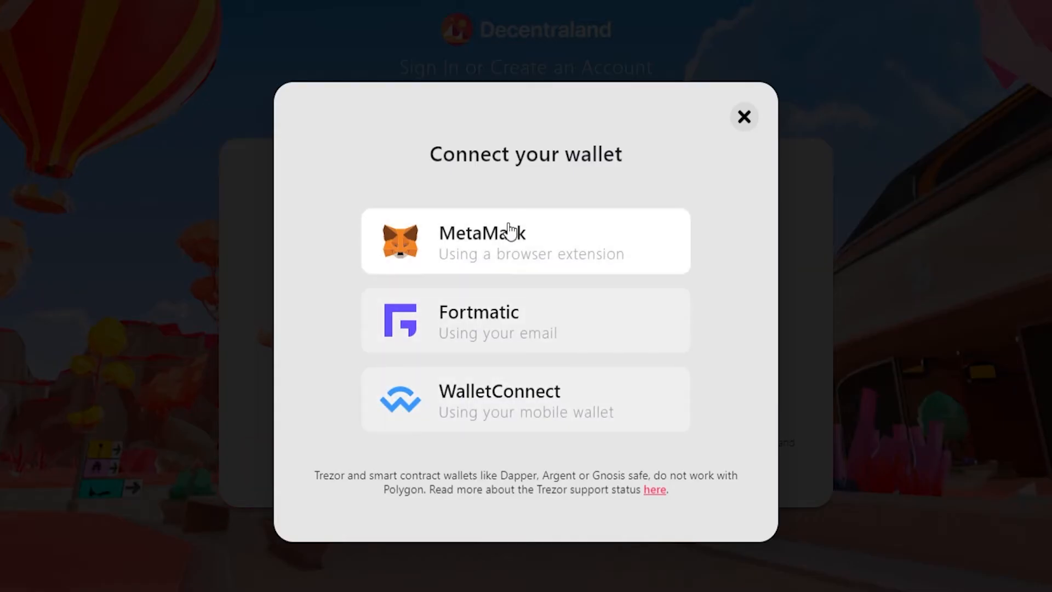
mouse_move(517, 275)
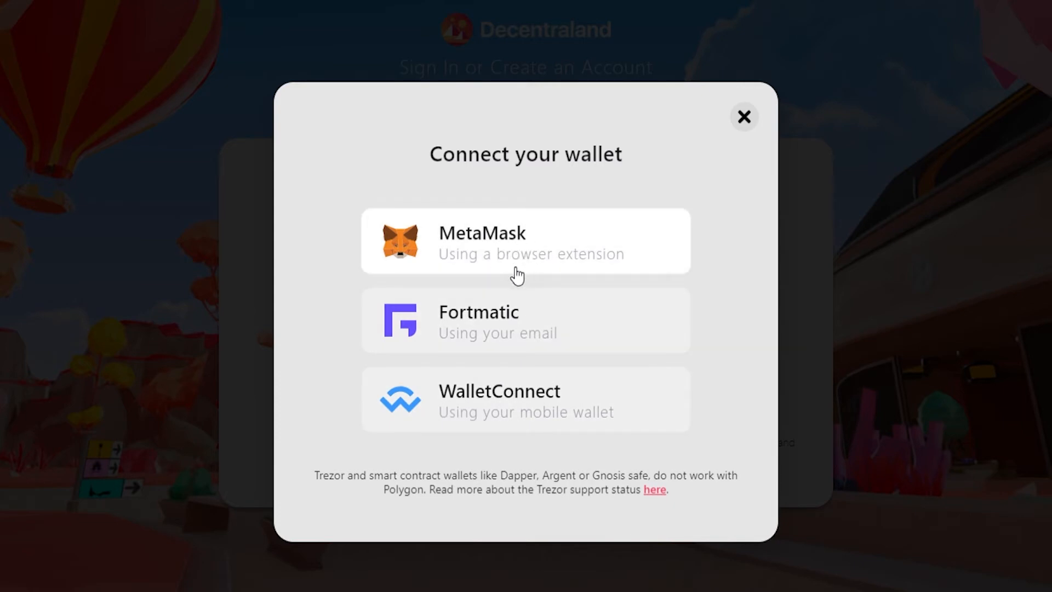
mouse_move(443, 247)
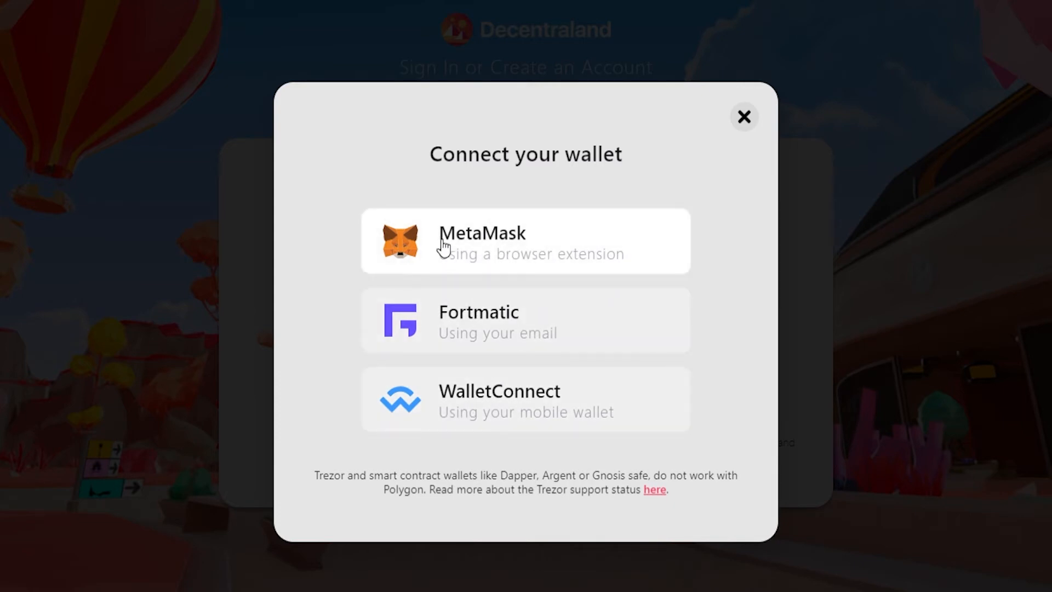
mouse_move(448, 231)
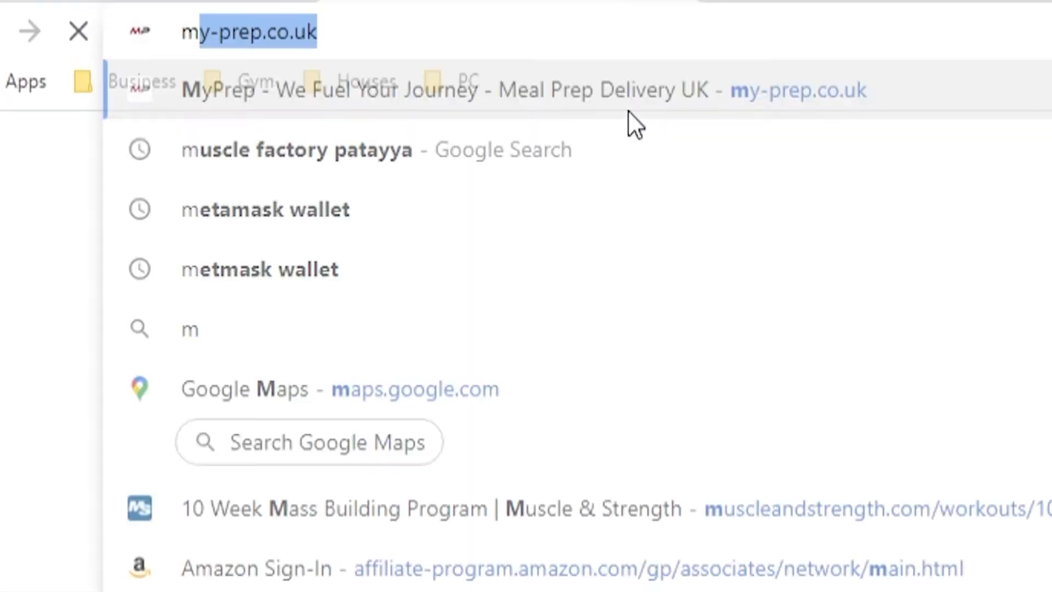
Search Google for 'metamask wallet' and open the metamask.io homepage.
click(266, 208)
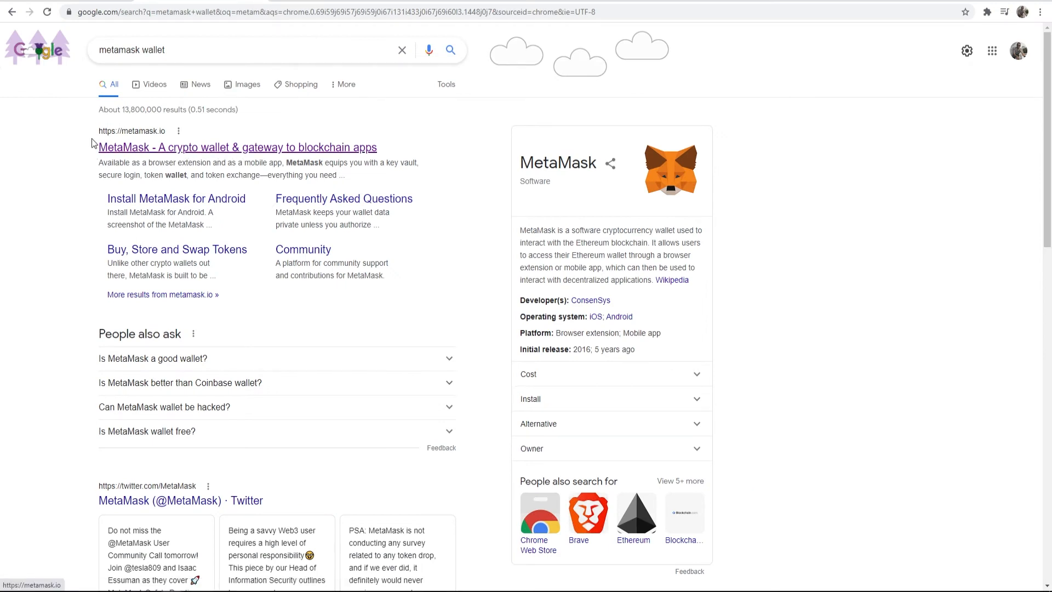
mouse_move(135, 146)
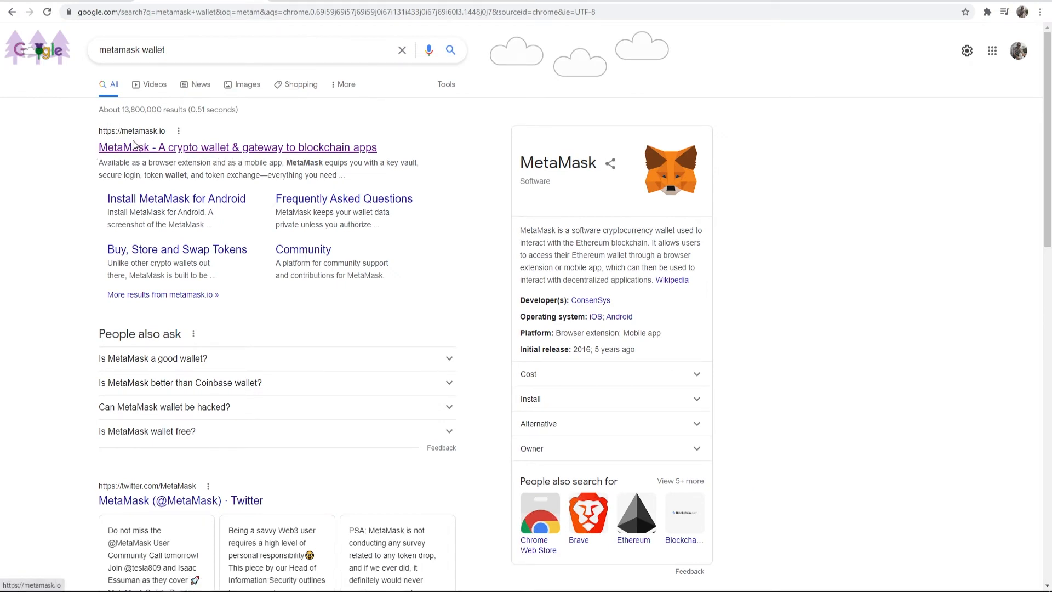
click(237, 147)
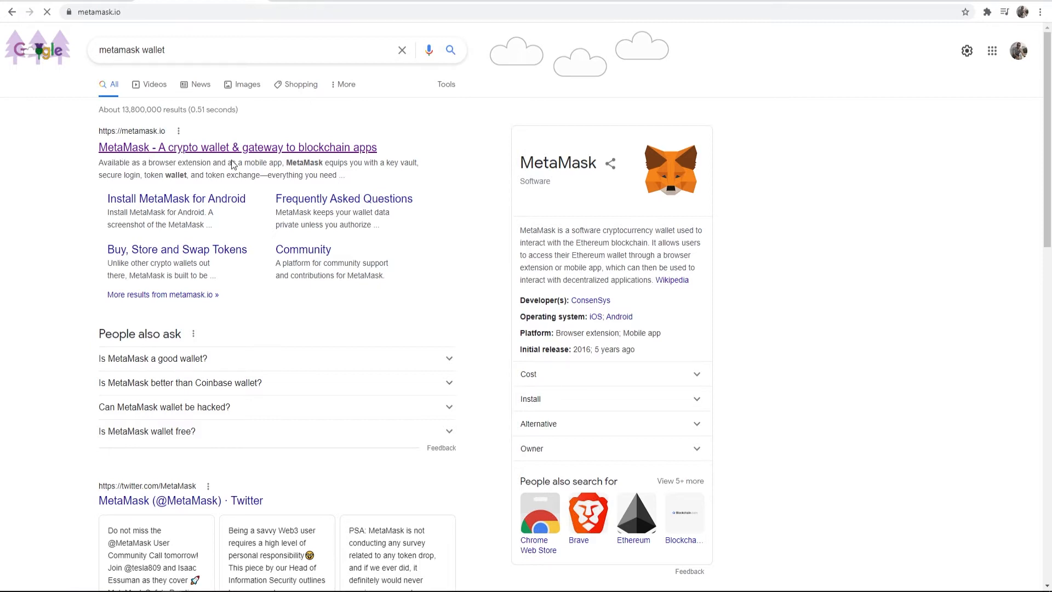
click(236, 147)
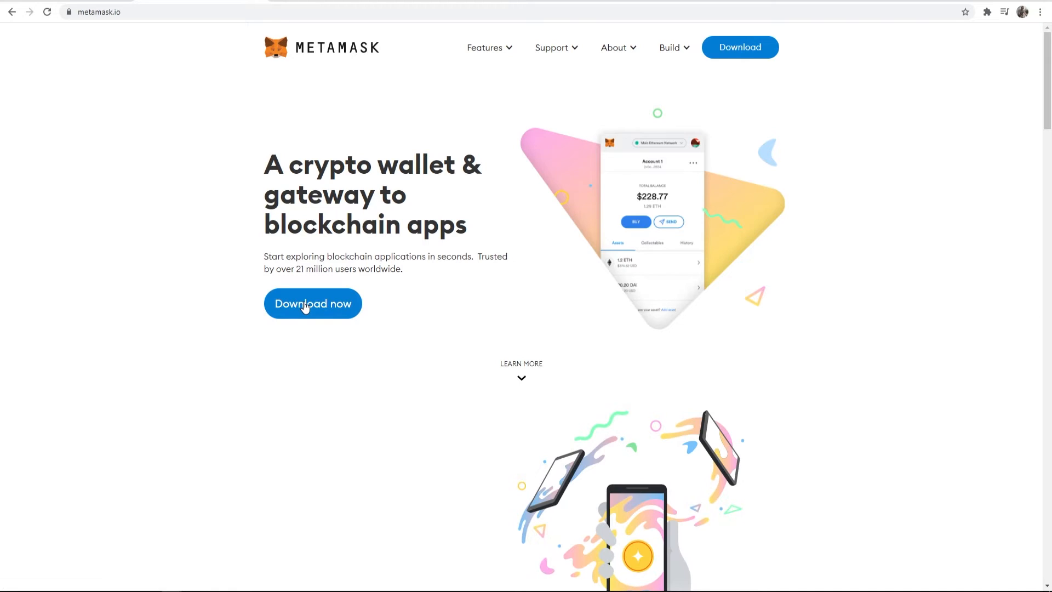
Add the MetaMask extension to Chrome from the Web Store and dismiss the notice.
click(312, 303)
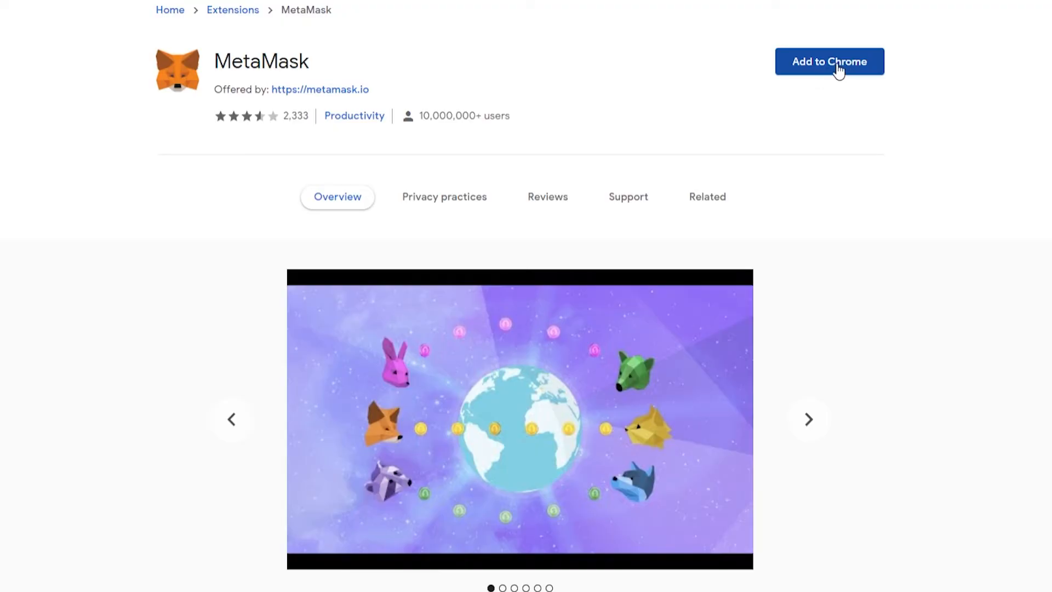
click(829, 60)
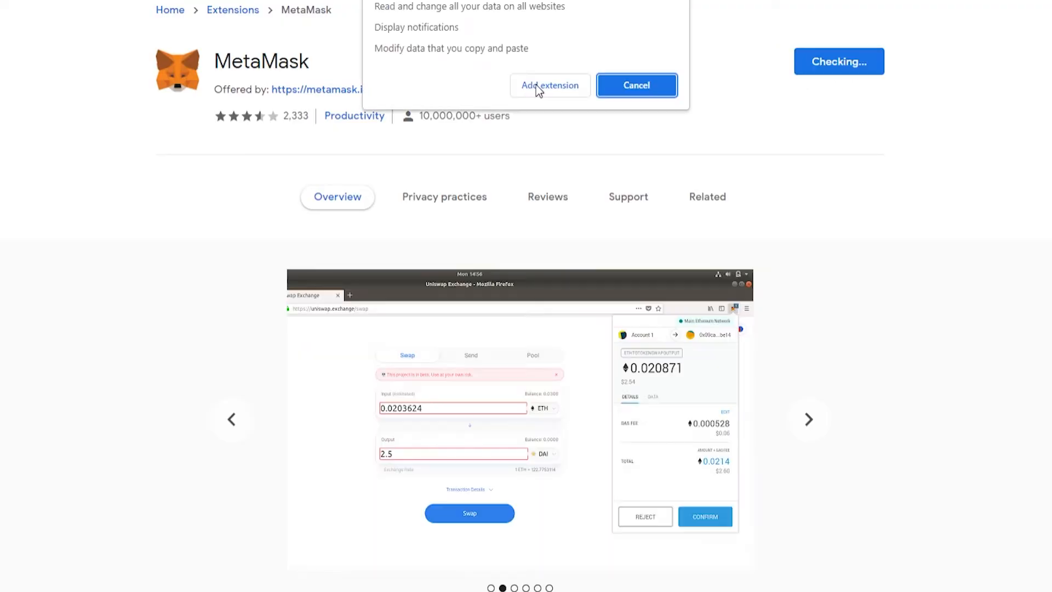
click(549, 85)
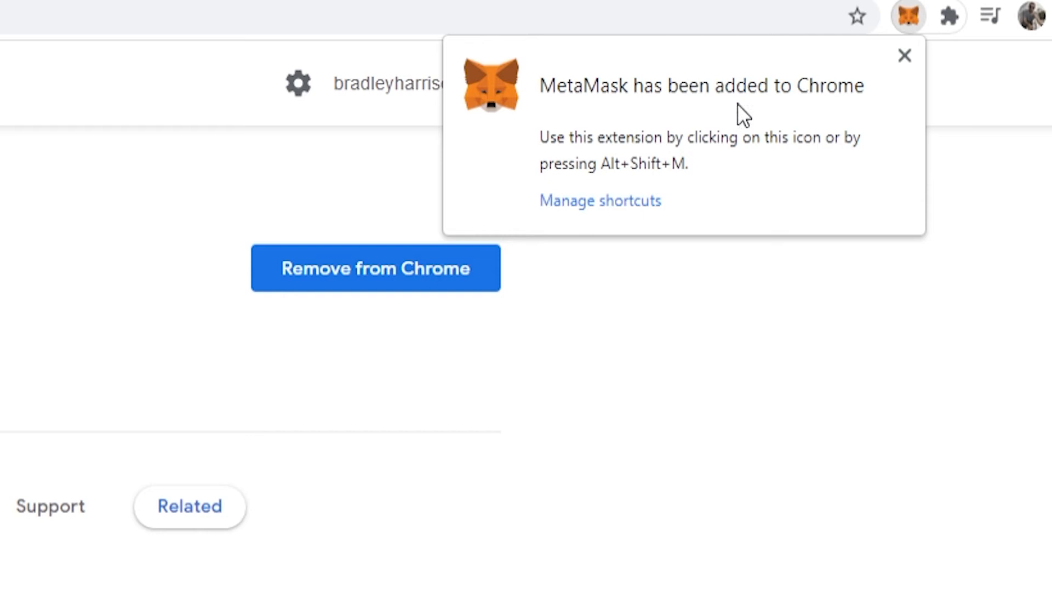
mouse_move(721, 134)
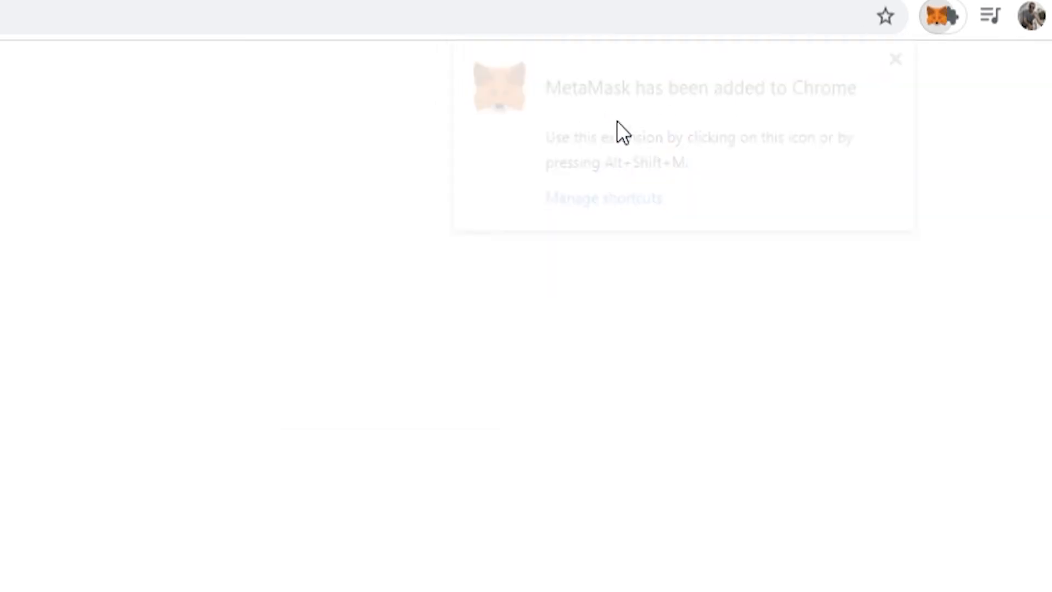
click(941, 15)
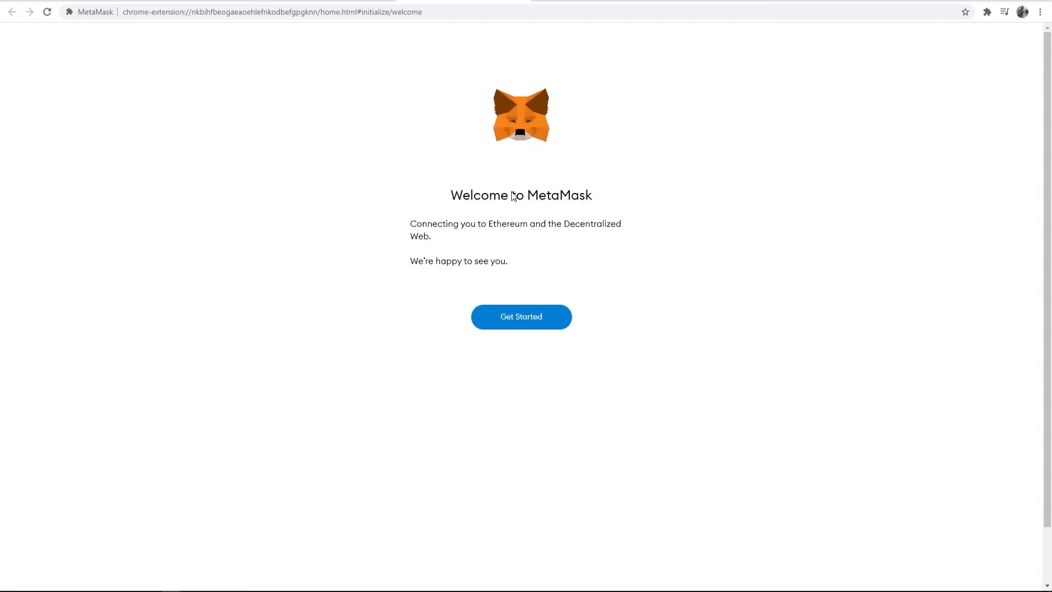
Create a new MetaMask wallet with a password, accepting the Terms of Use.
click(520, 316)
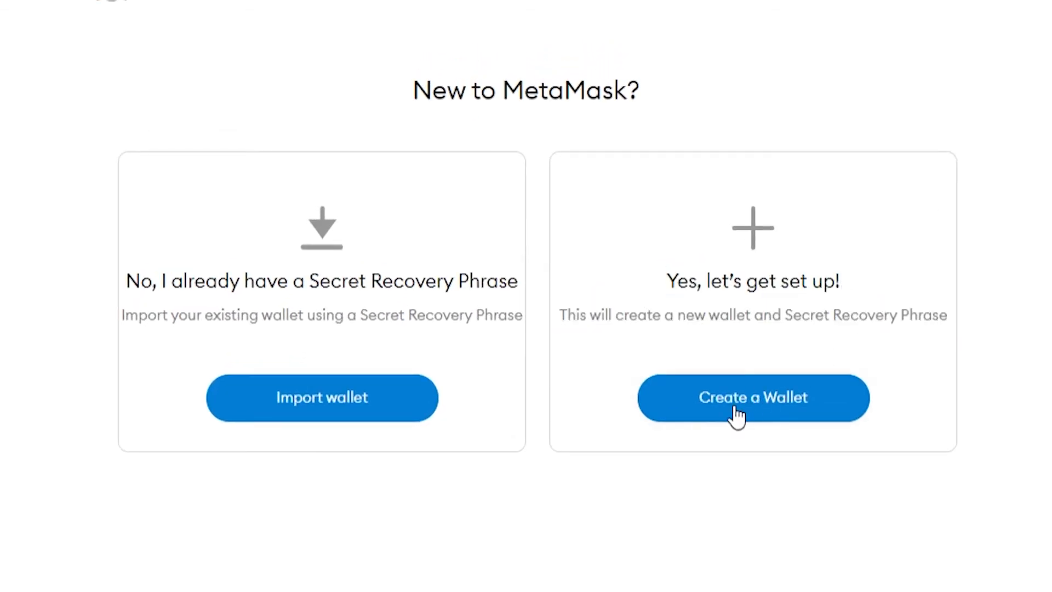
click(752, 397)
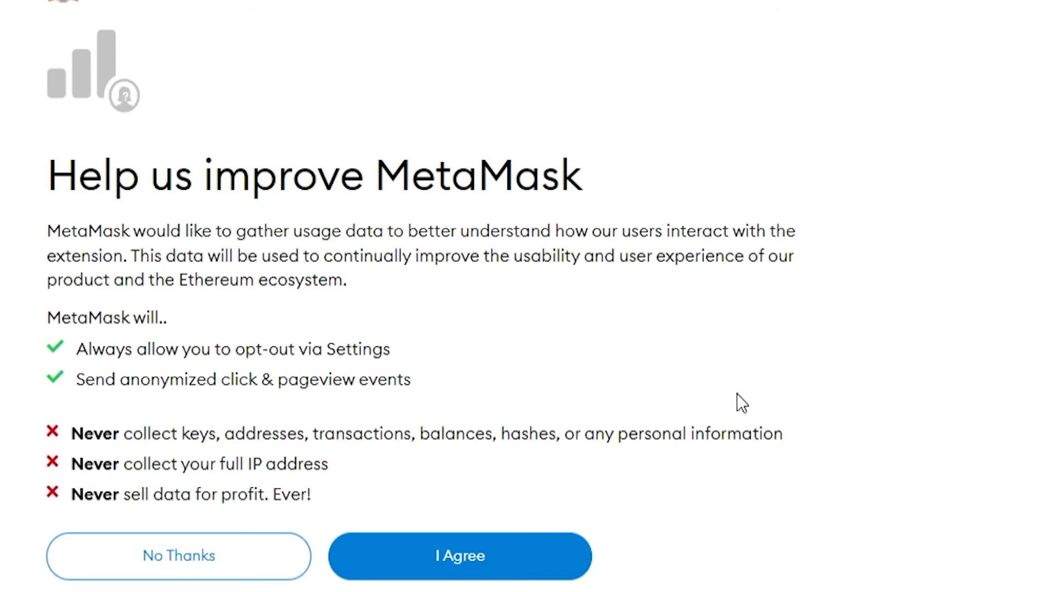
click(459, 555)
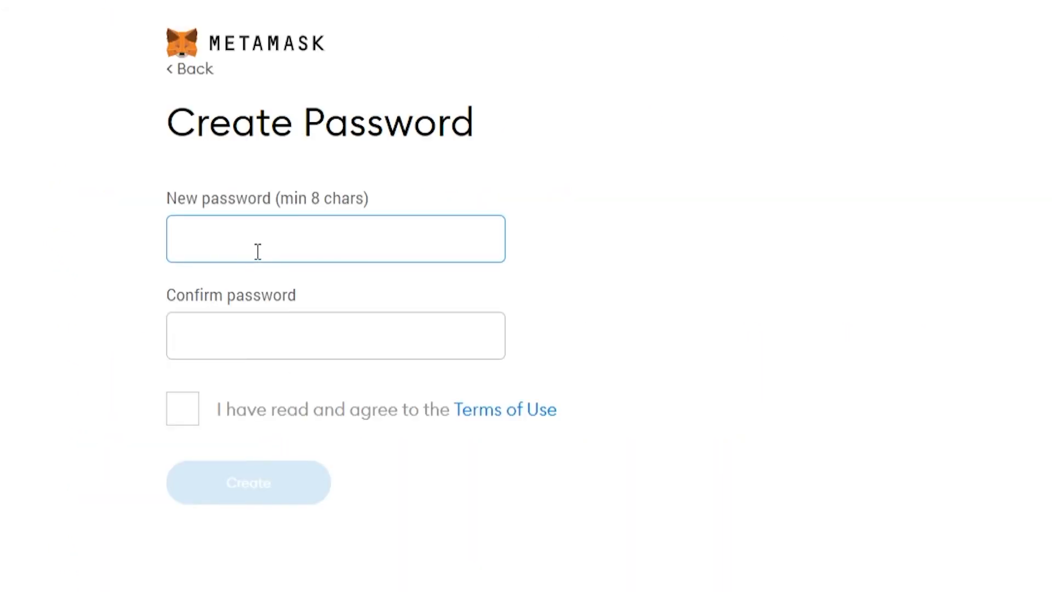
text(password)
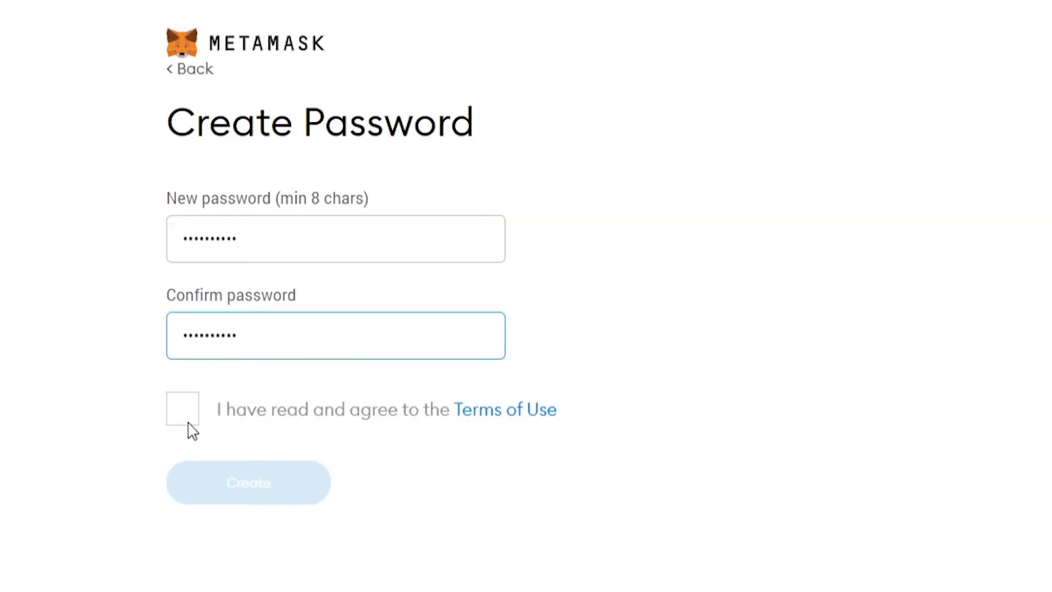
click(182, 409)
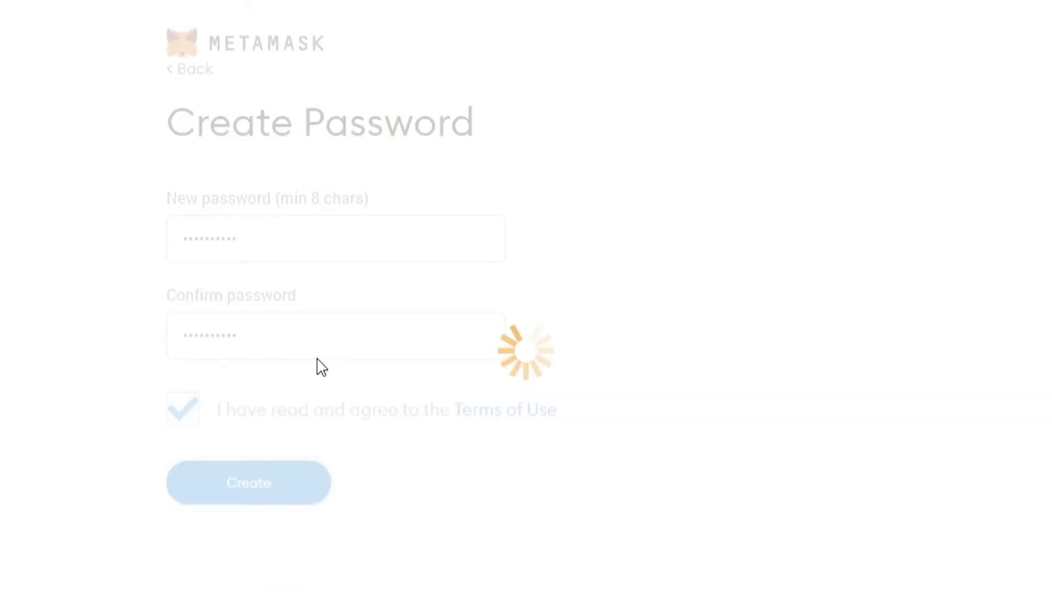
click(248, 482)
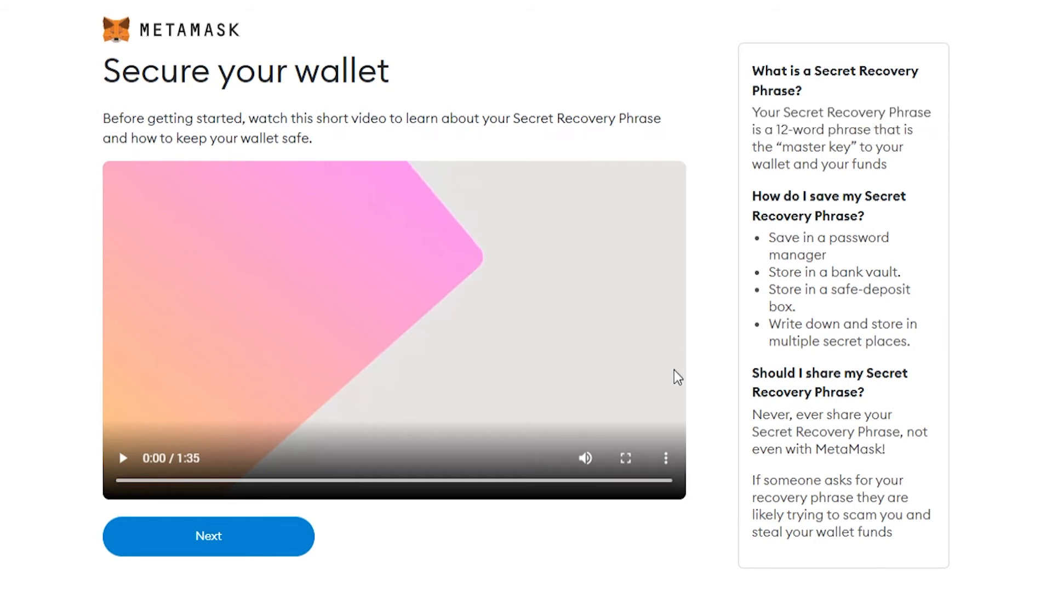
click(208, 536)
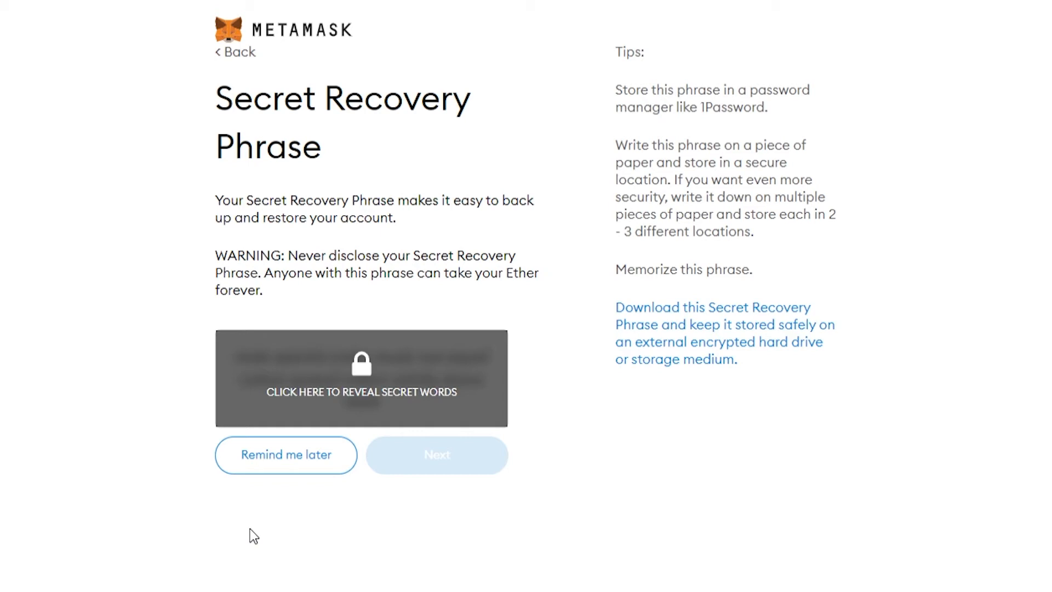
Reveal the twelve secret recovery words and continue to their confirmation page.
click(361, 377)
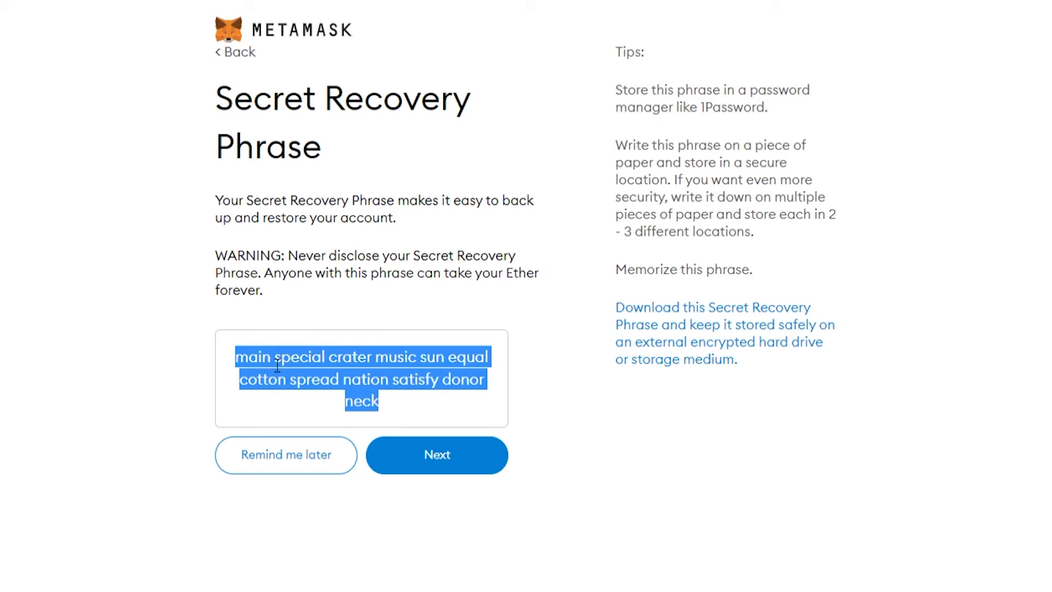
click(436, 454)
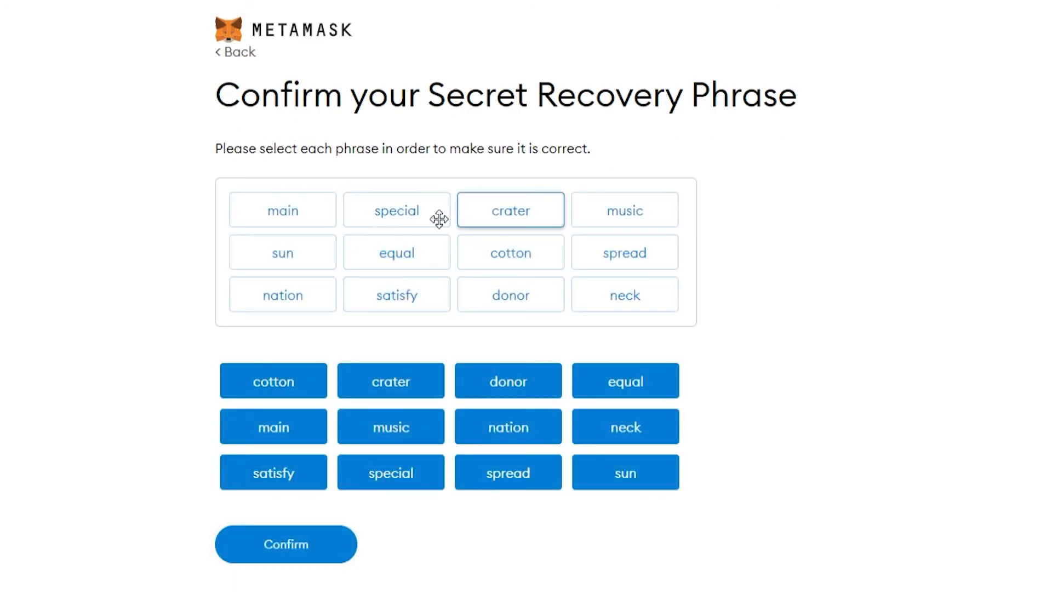
Submit the recovery phrase confirmation and finish setup, reaching Account 1 with 0 ETH.
click(285, 544)
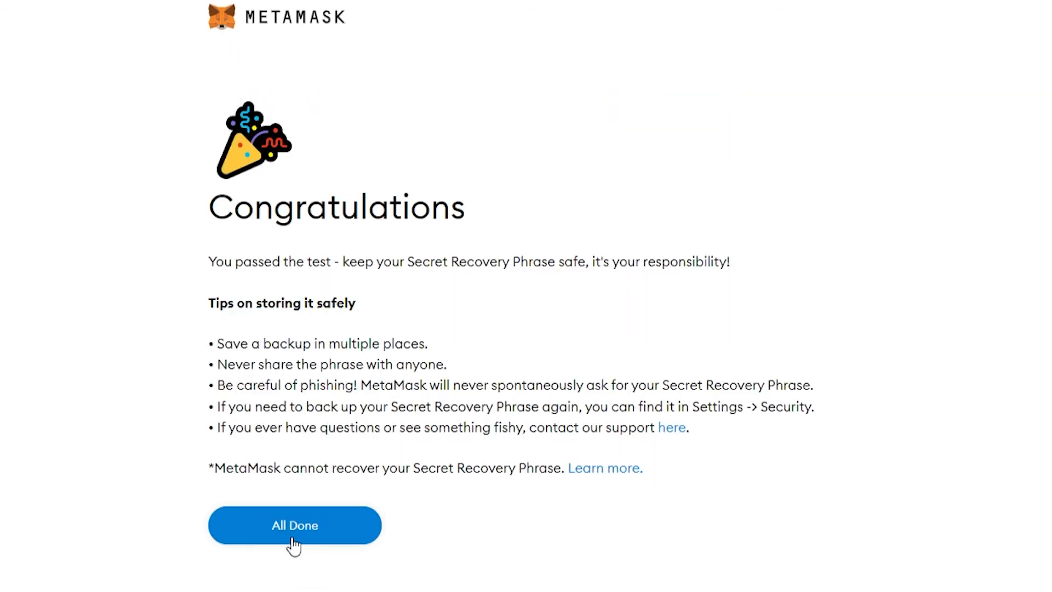
double_click(335, 207)
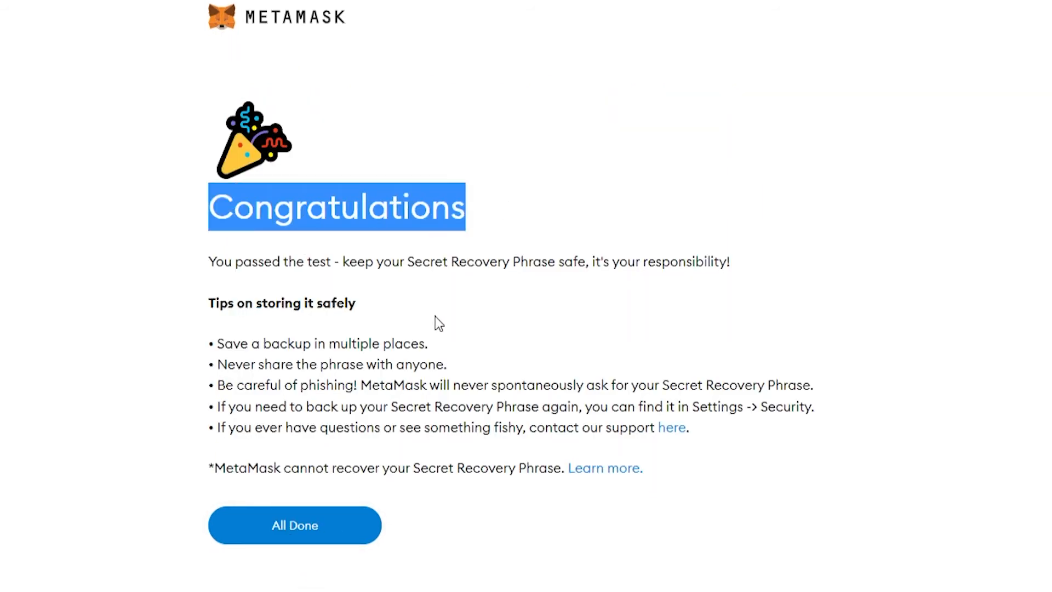
click(294, 525)
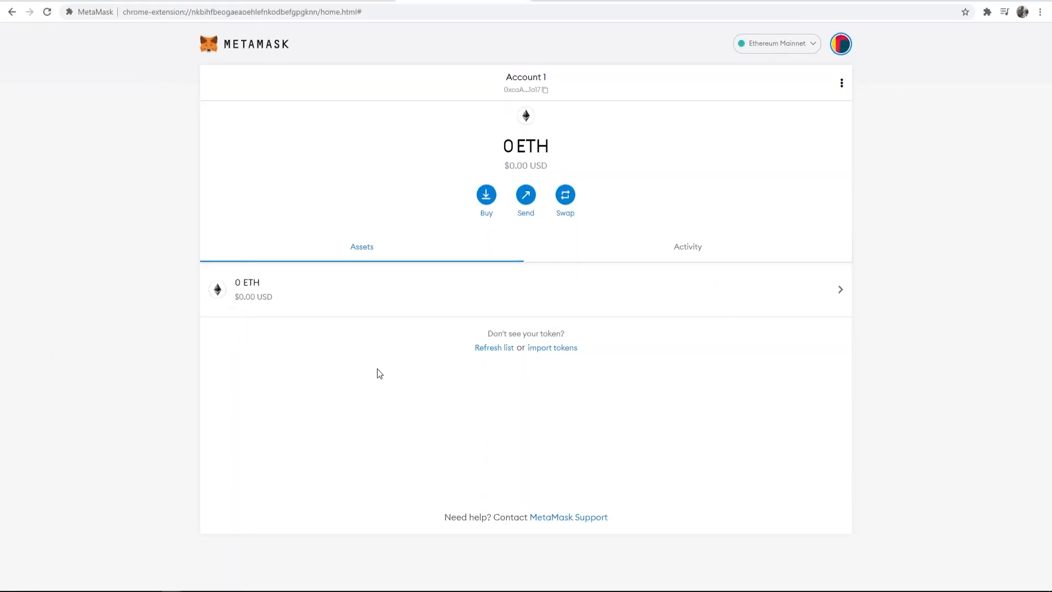
mouse_move(774, 92)
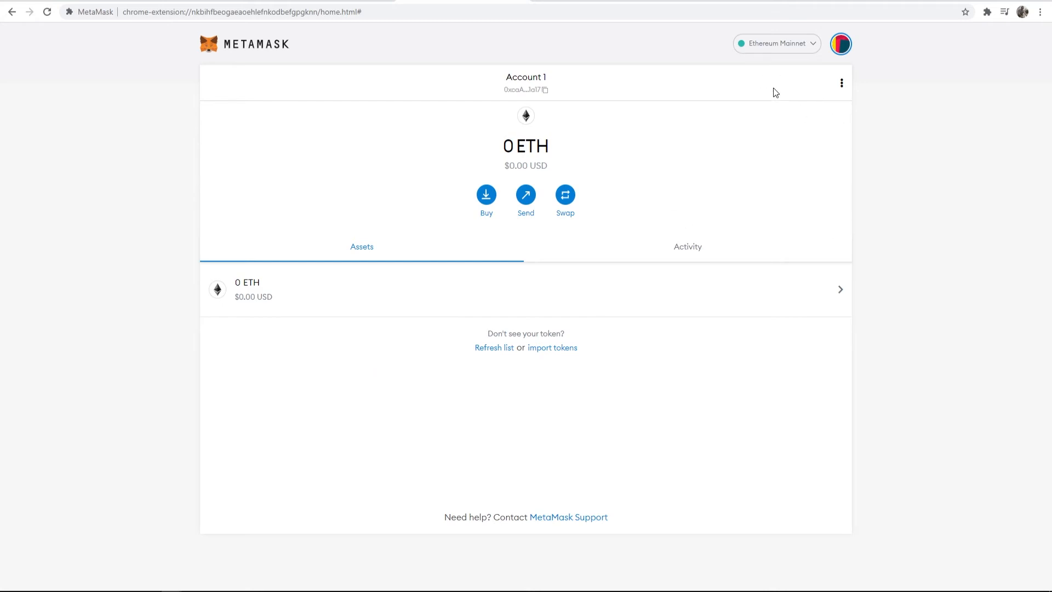
Pin the MetaMask extension to Chrome's toolbar via the Extensions menu.
click(987, 18)
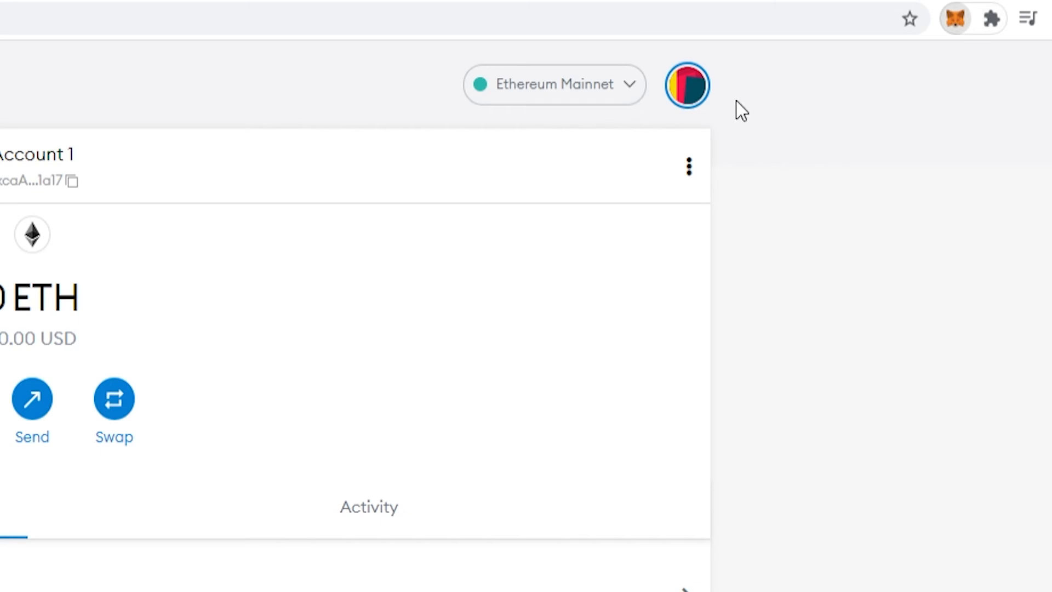
click(954, 19)
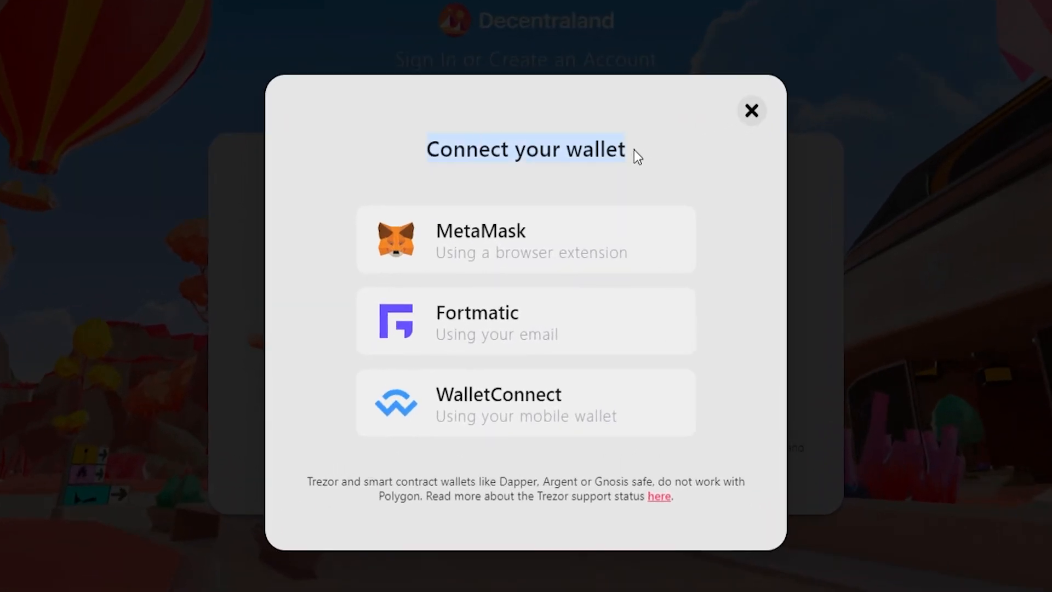
Connect MetaMask Account 1 to Decentraland through 'Play using your wallet'.
click(525, 240)
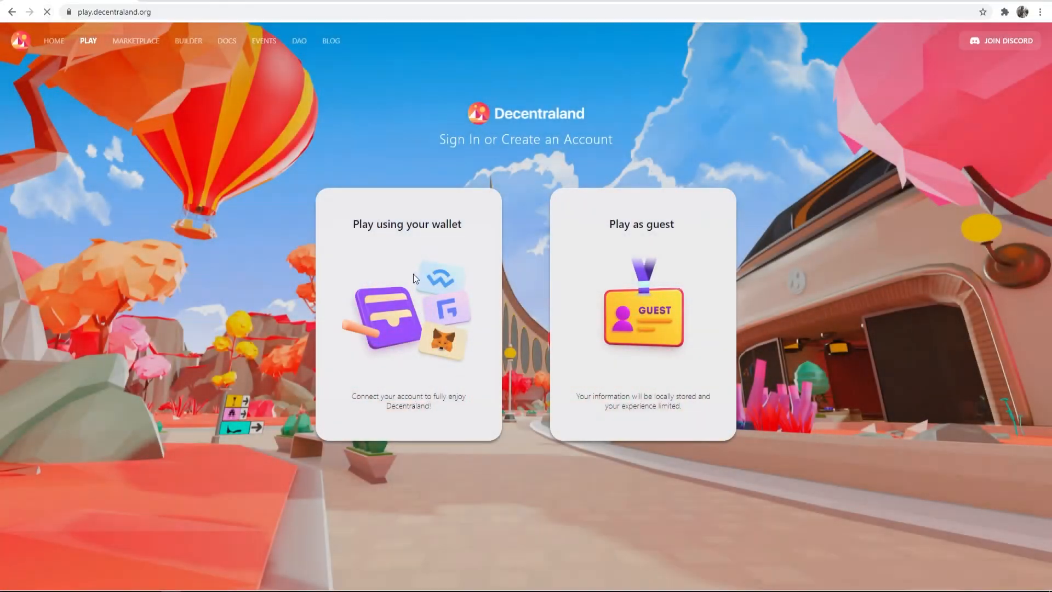
click(407, 316)
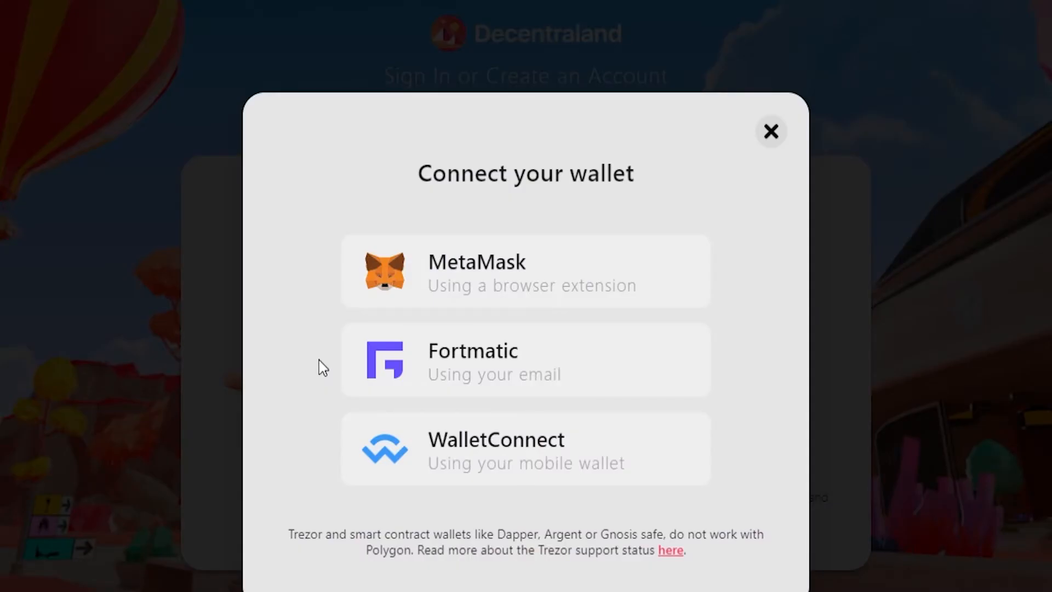
mouse_move(932, 152)
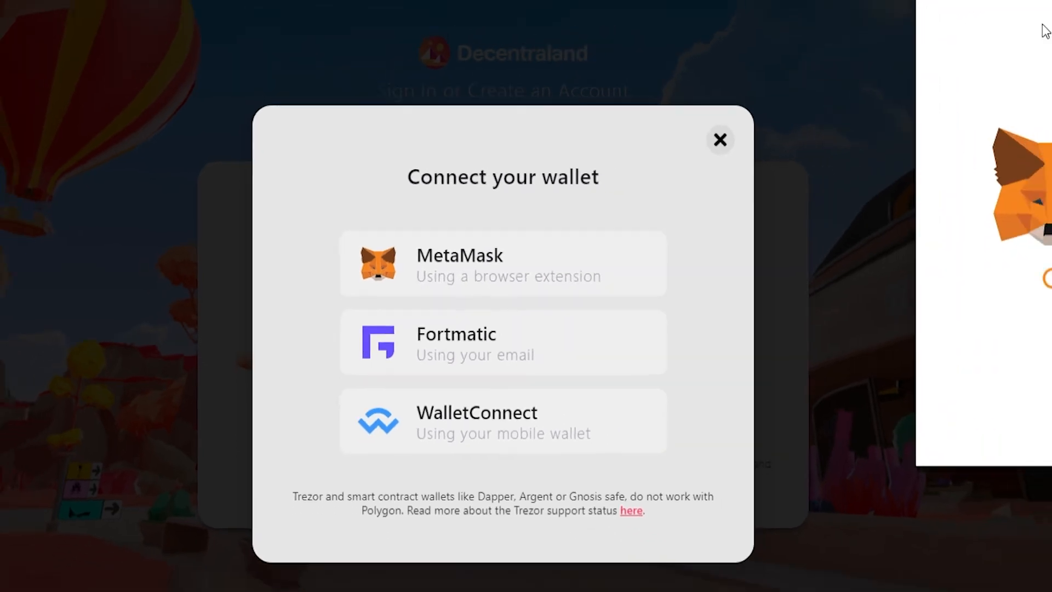
click(502, 263)
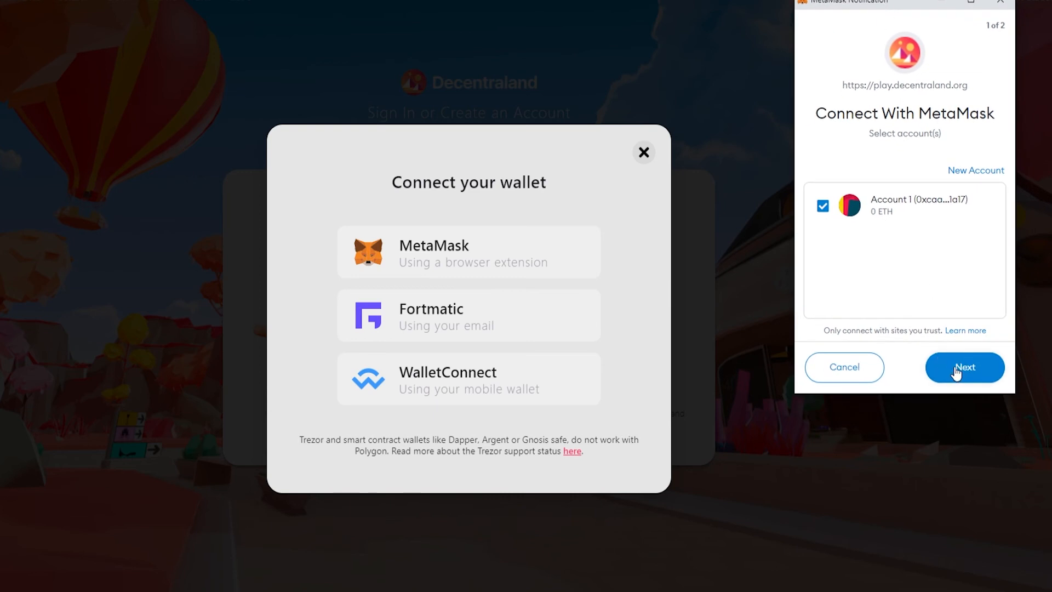
click(965, 367)
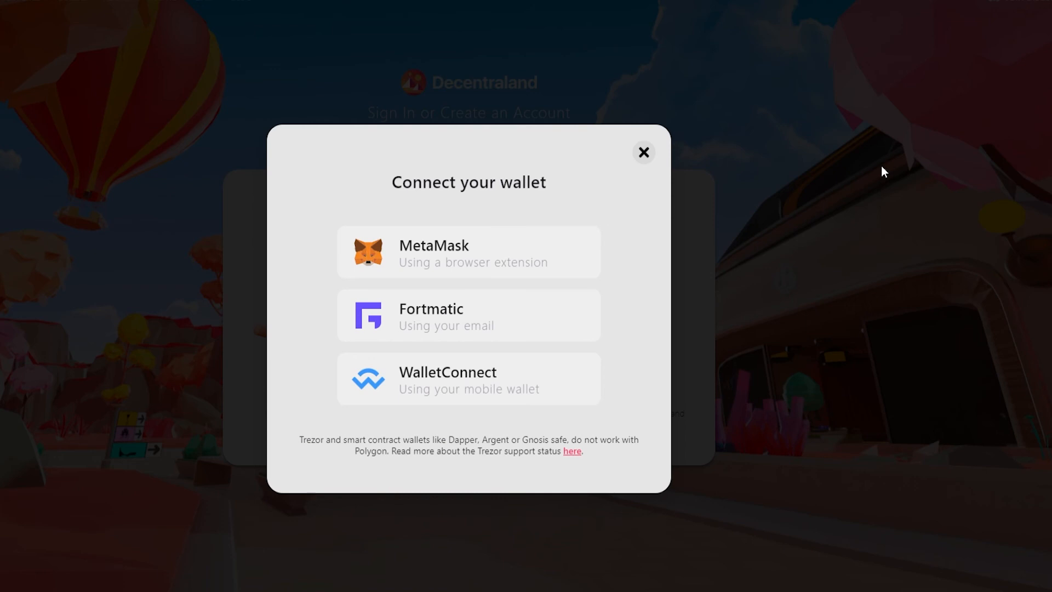
click(469, 315)
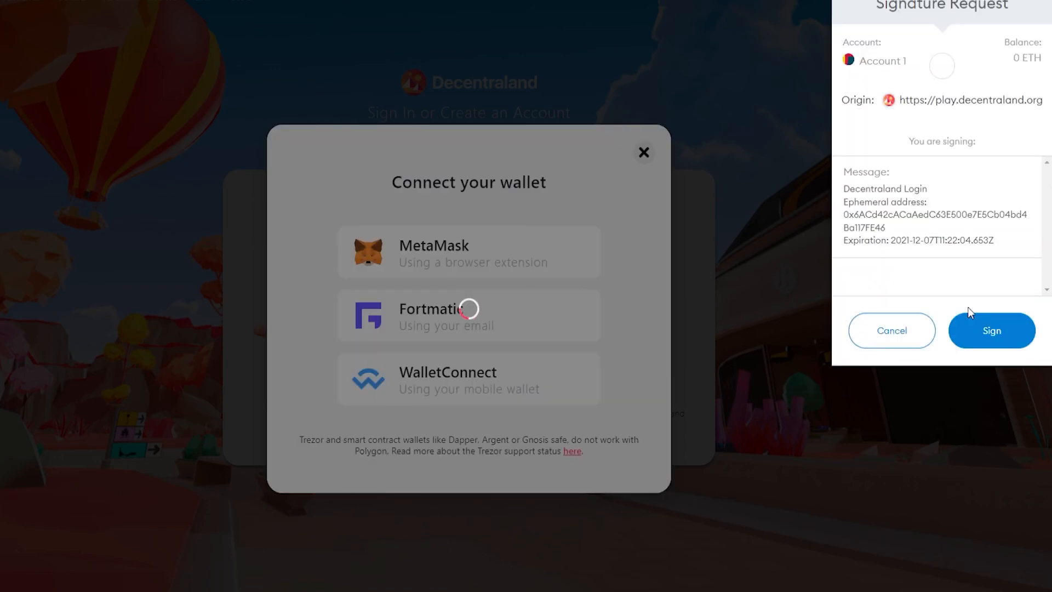
Sign the Decentraland login message and finish the avatar style editor with Done.
click(991, 330)
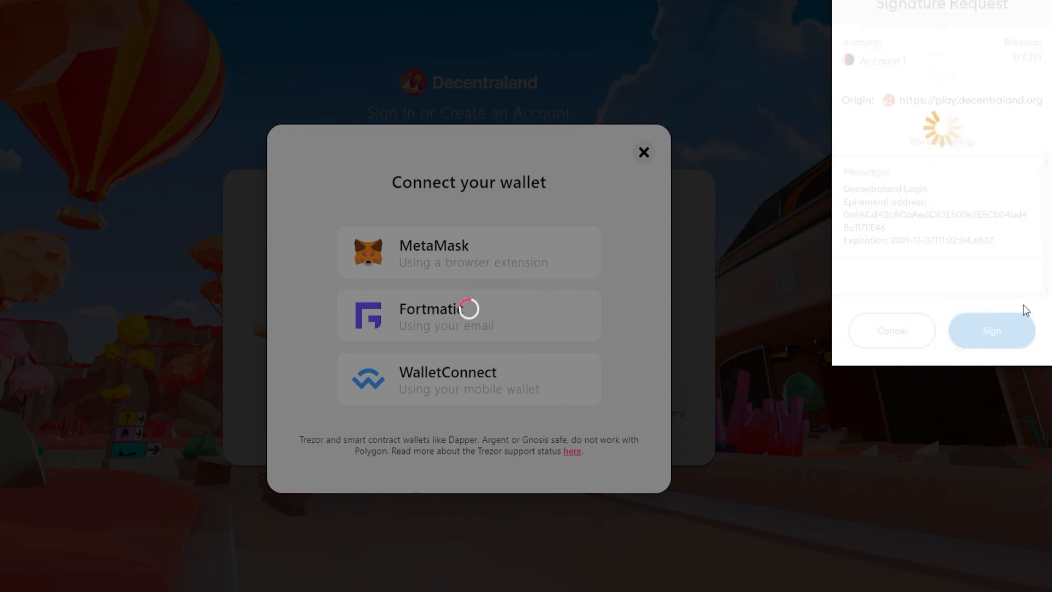
click(990, 330)
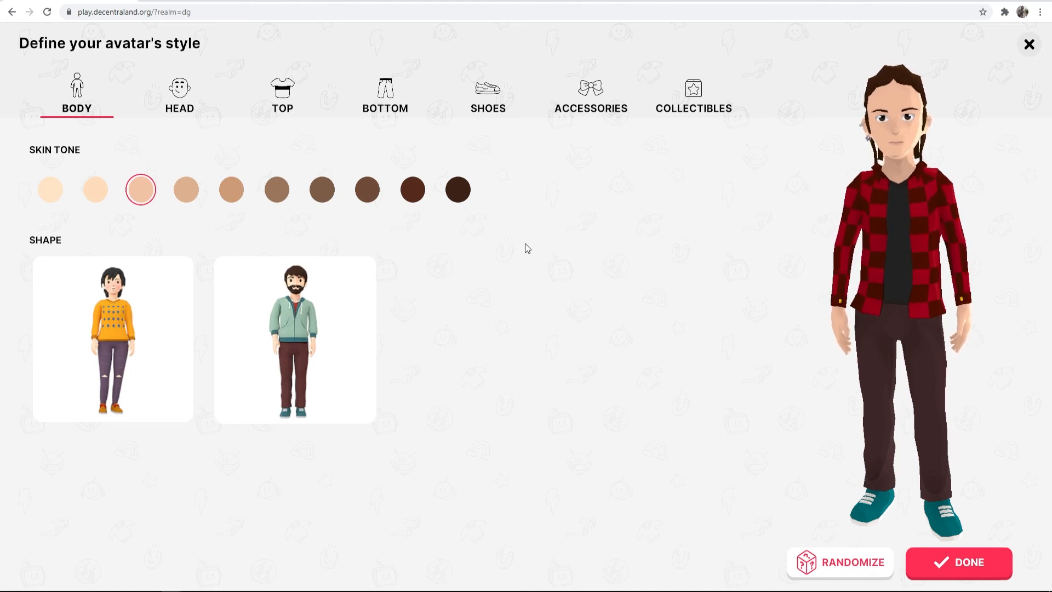
click(385, 93)
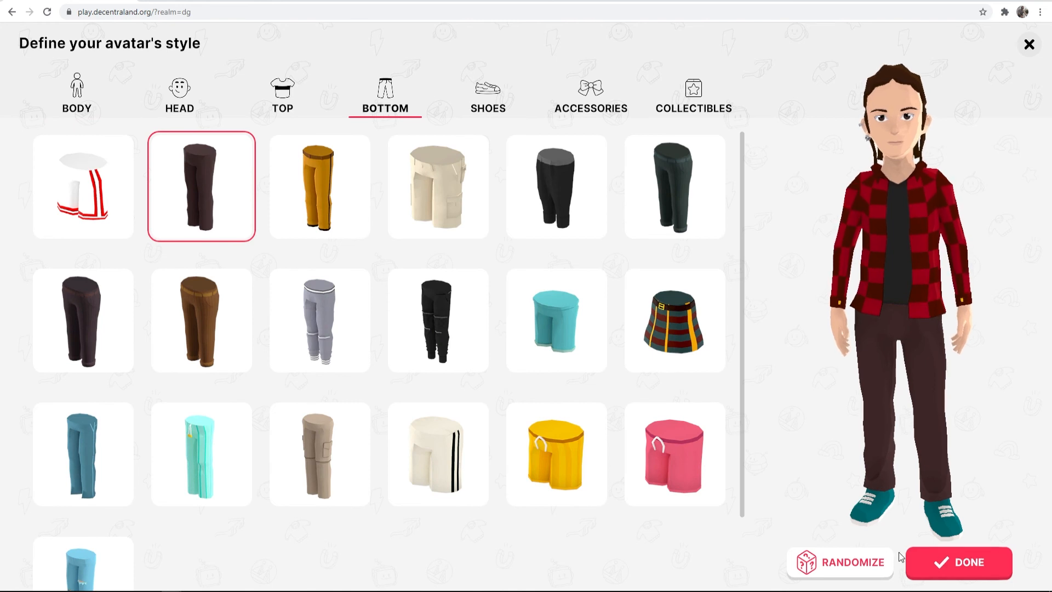
click(959, 562)
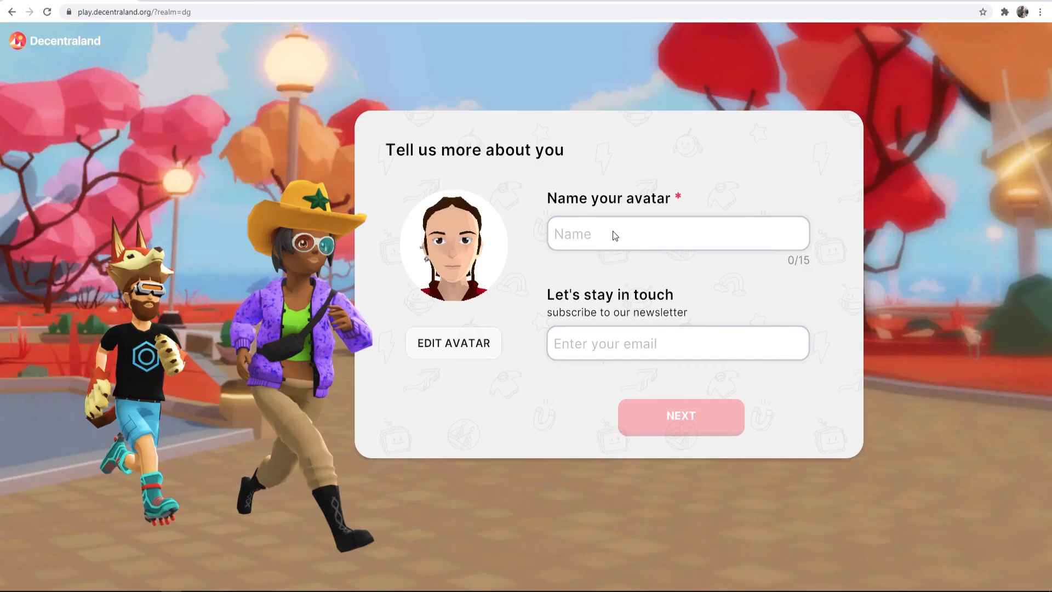
Enter 'BradleyKB' as the avatar name, submit it, and agree to the terms.
text(BradleyKB)
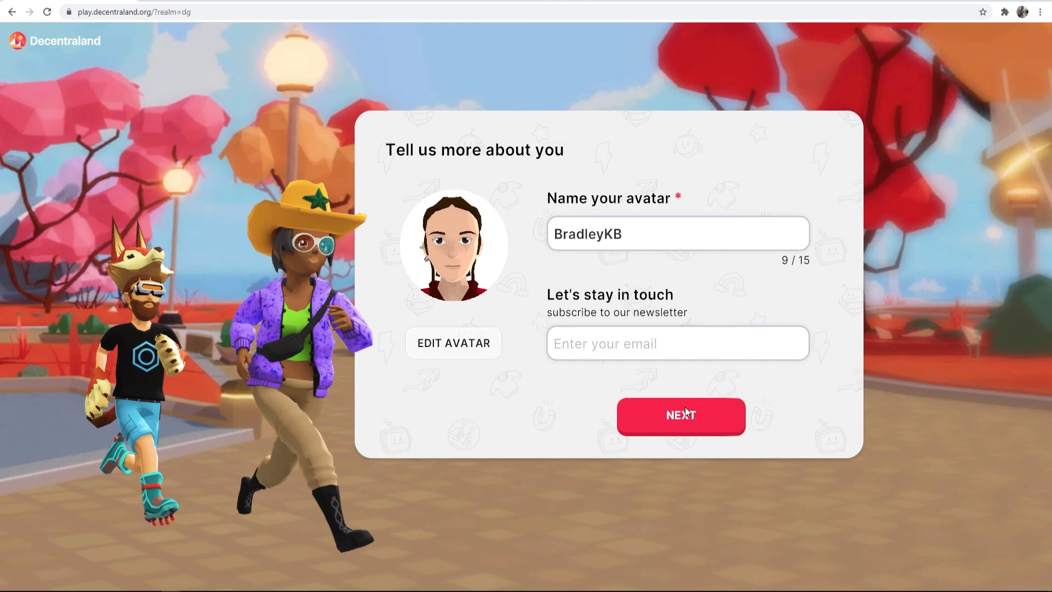
click(681, 416)
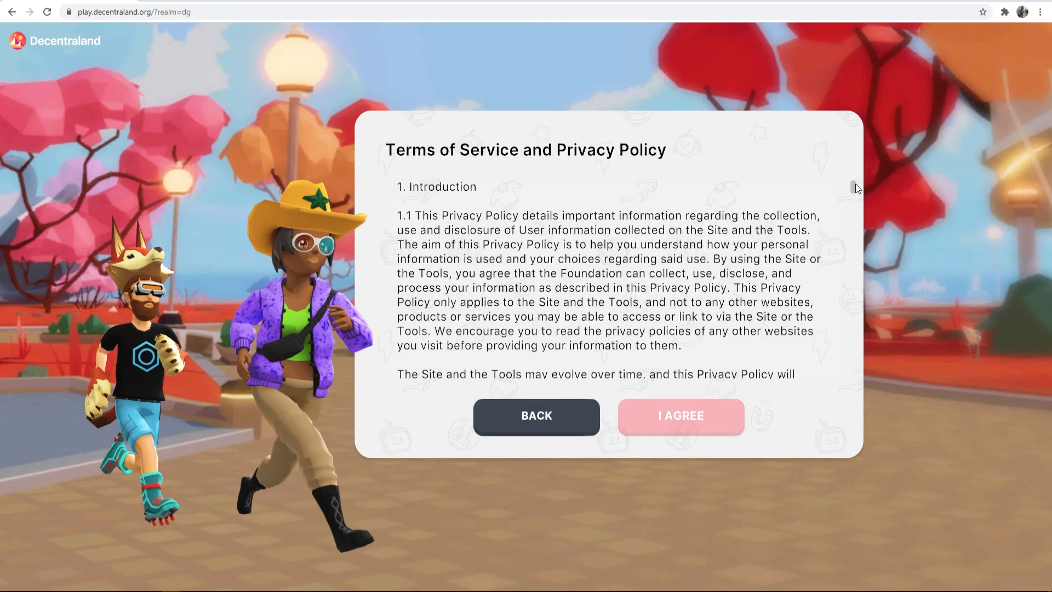
click(679, 415)
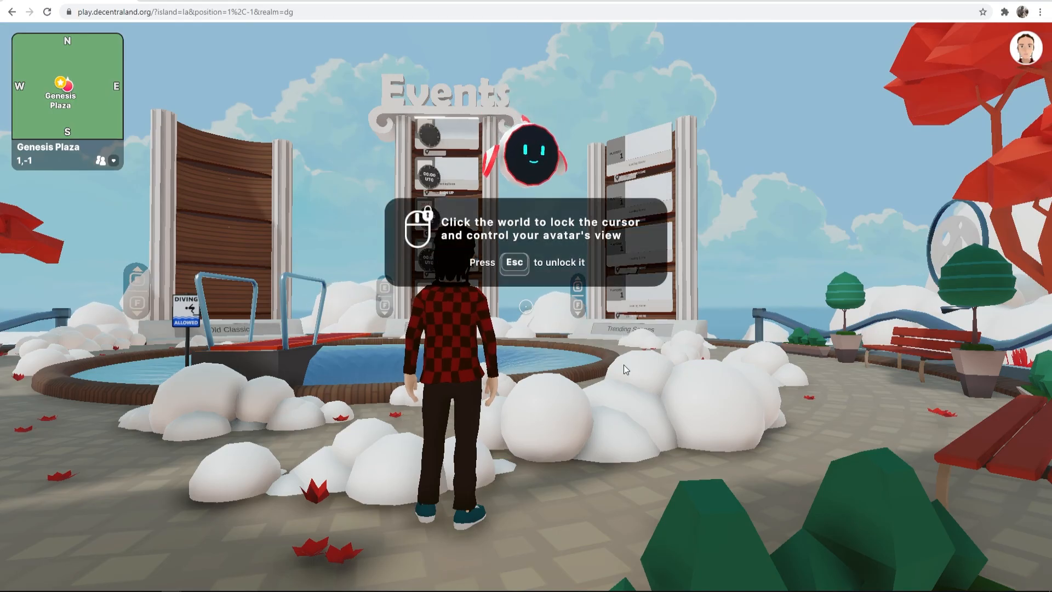
Lock the cursor into Genesis Plaza and swing the camera up toward the sky.
click(624, 369)
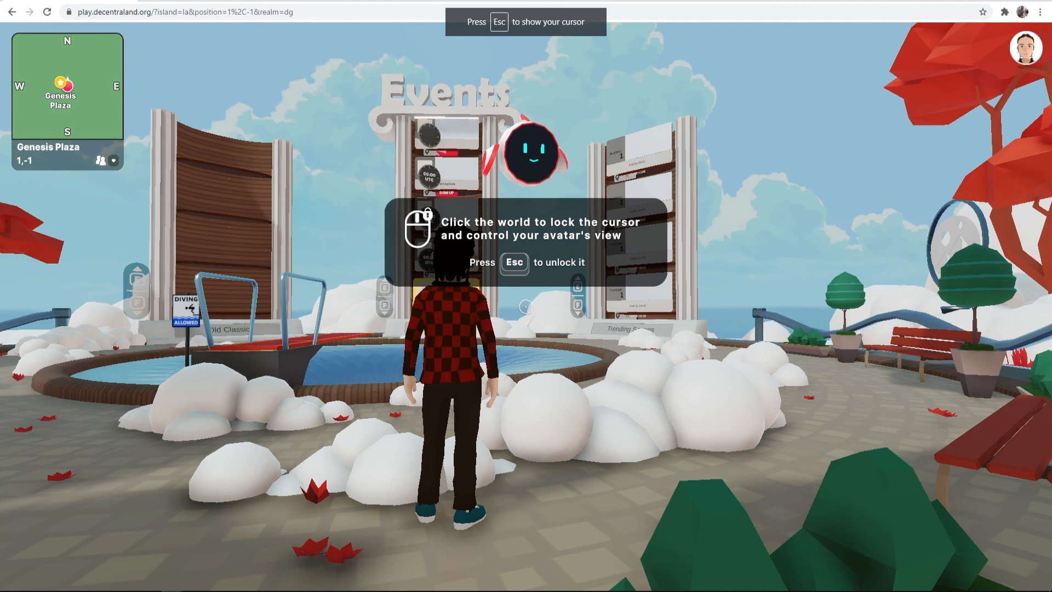
click(526, 302)
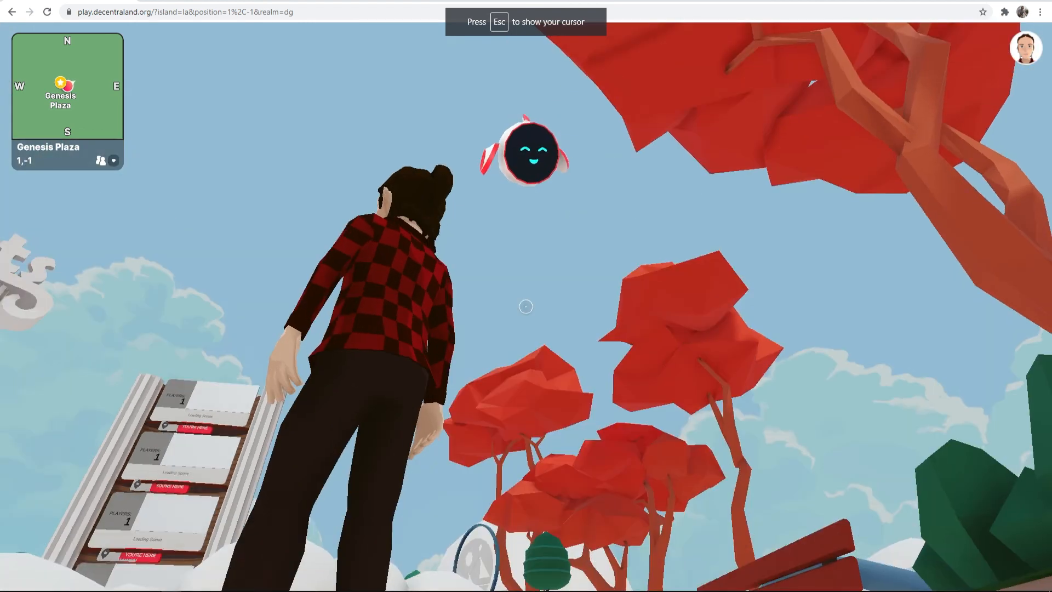